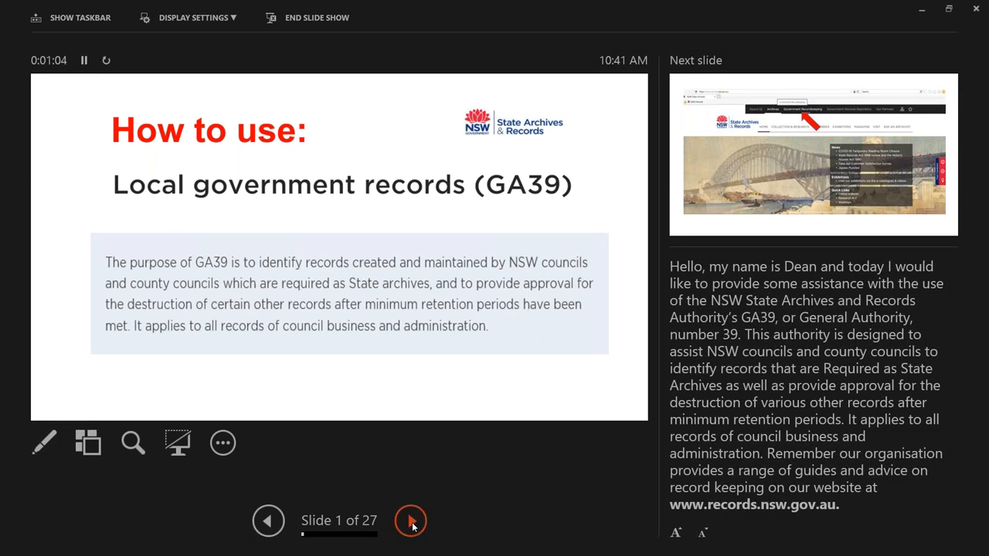
Advance past the State Archives homepage to slide 3, the Government Recordkeeping page.
click(411, 519)
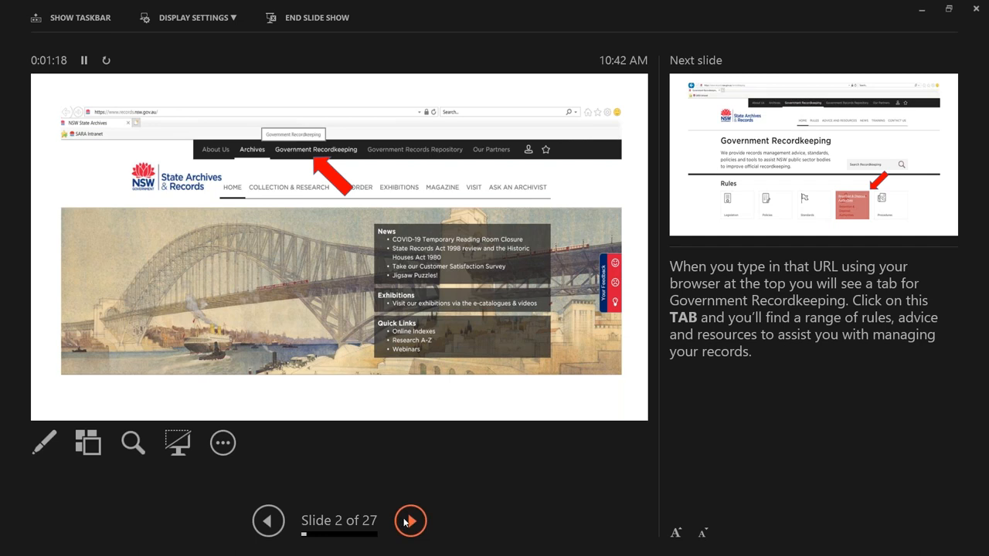
click(411, 519)
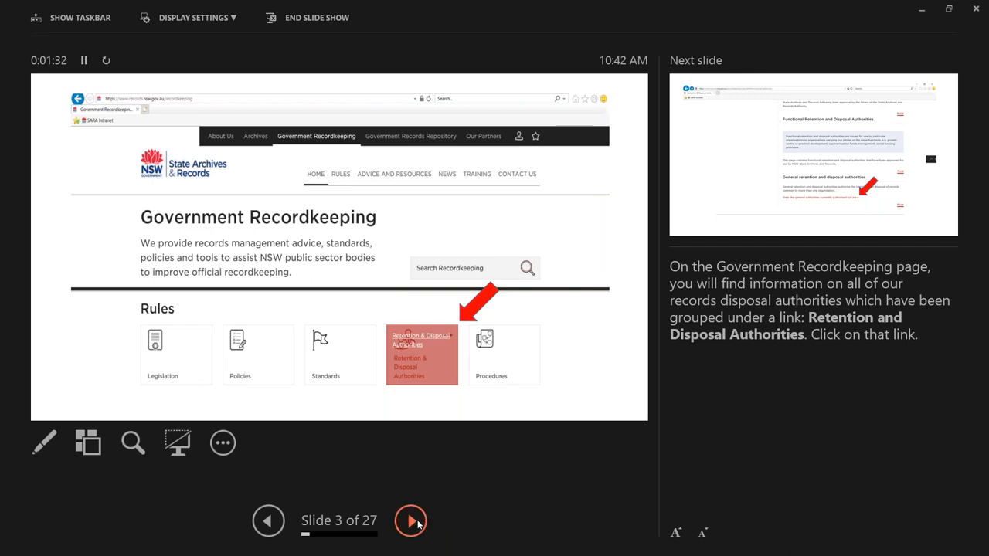
Advance through the general retention authorities and GA39 overview to slide 6 on downloading the authority.
click(411, 519)
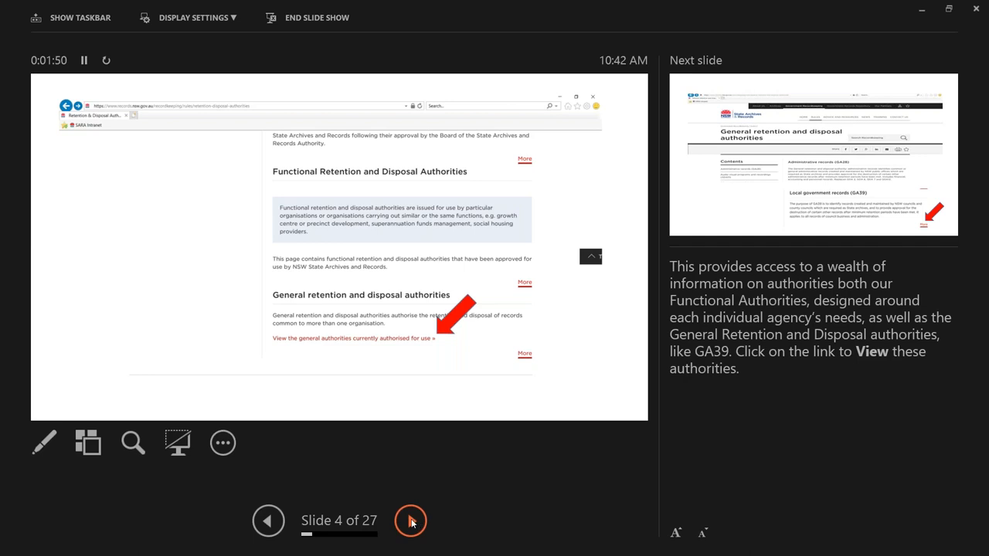
click(411, 519)
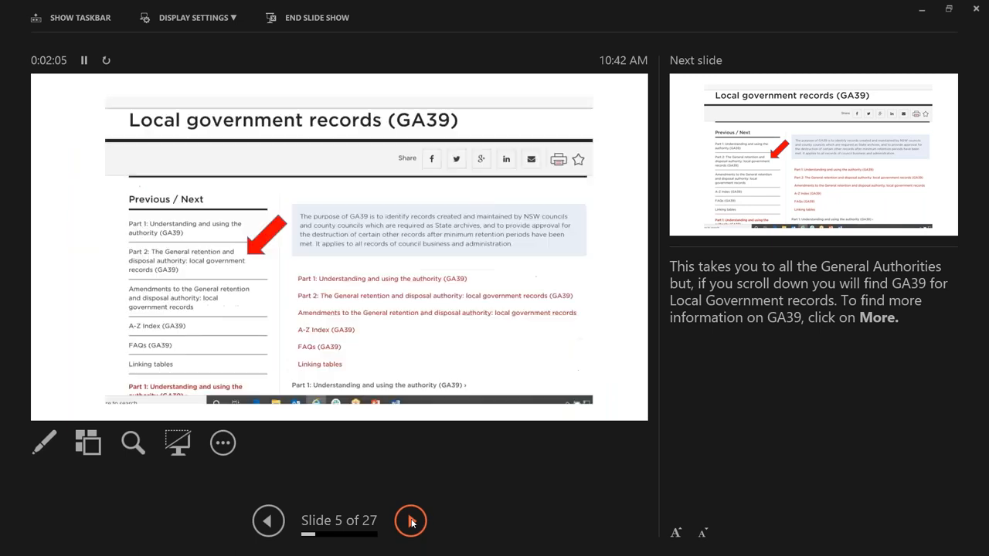
click(411, 519)
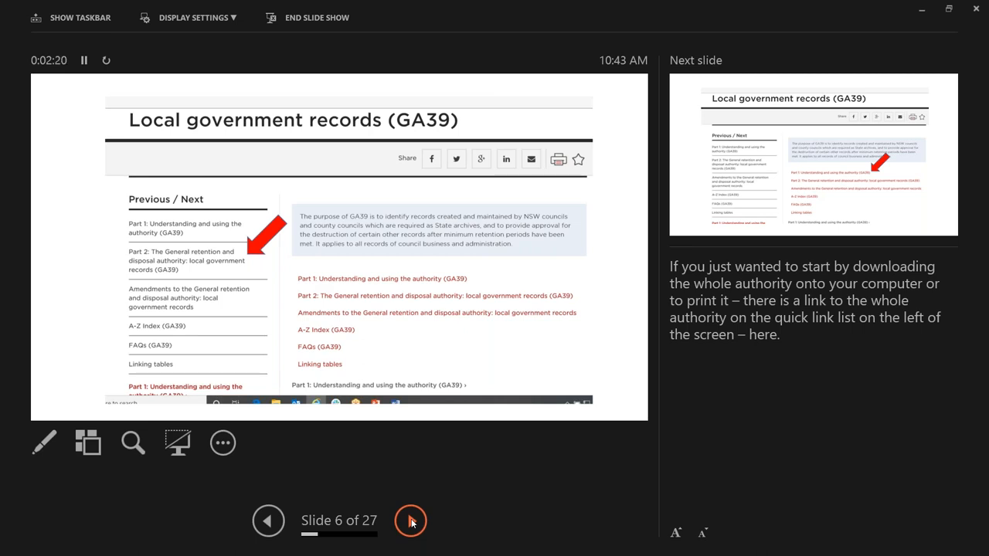
Advance two slides to slide 9 with Part 2 of GA39 highlighted.
click(411, 519)
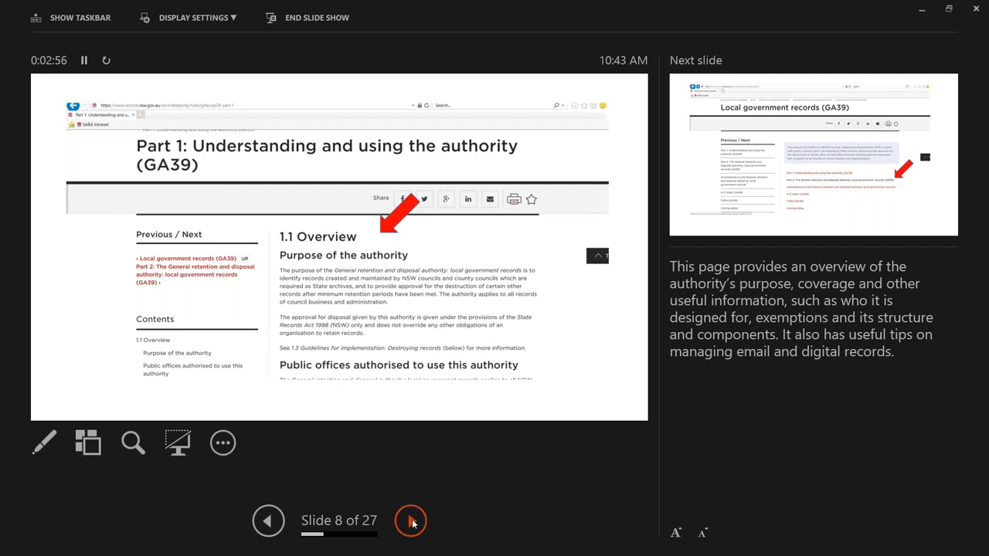
click(411, 519)
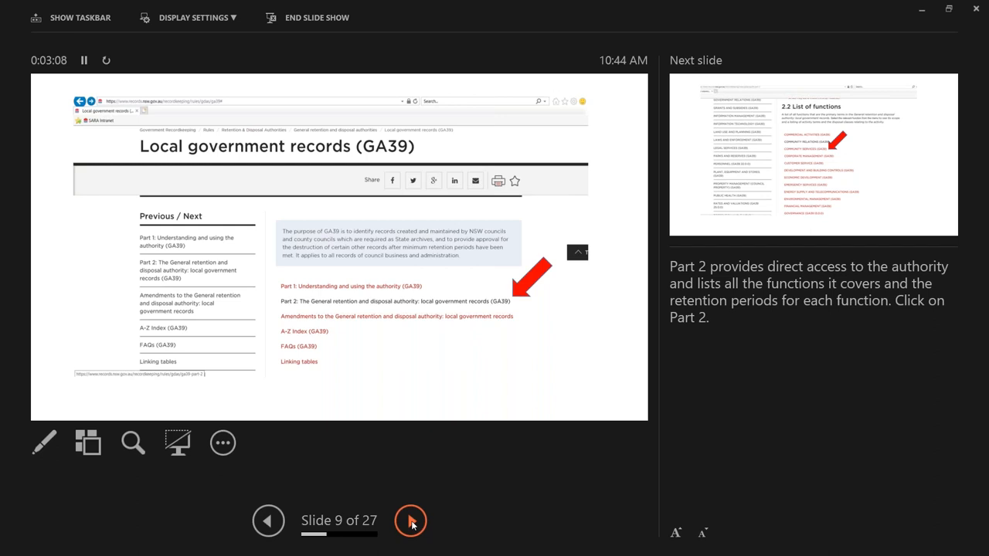
Advance through the functions list and Community Services example to slide 12, the Amendments section.
click(411, 520)
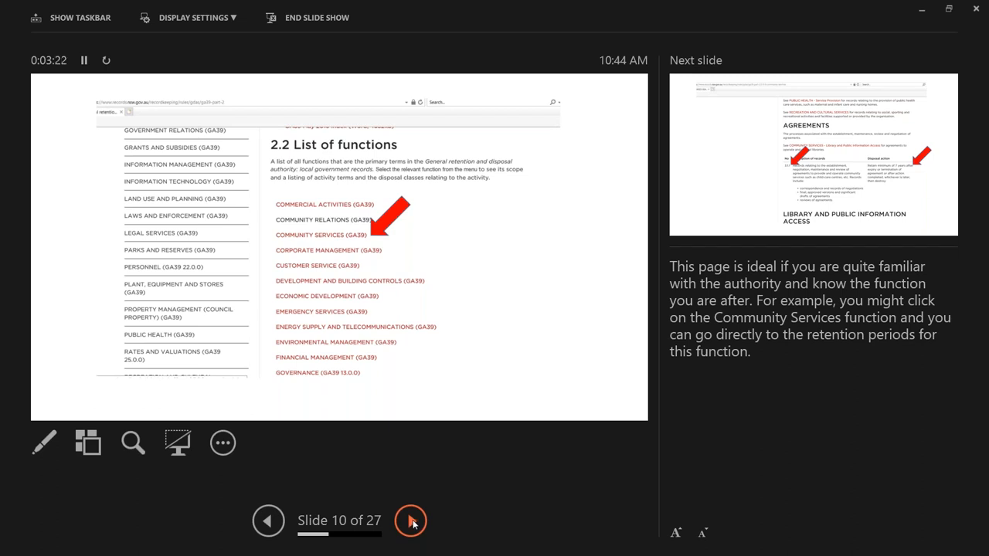
click(411, 519)
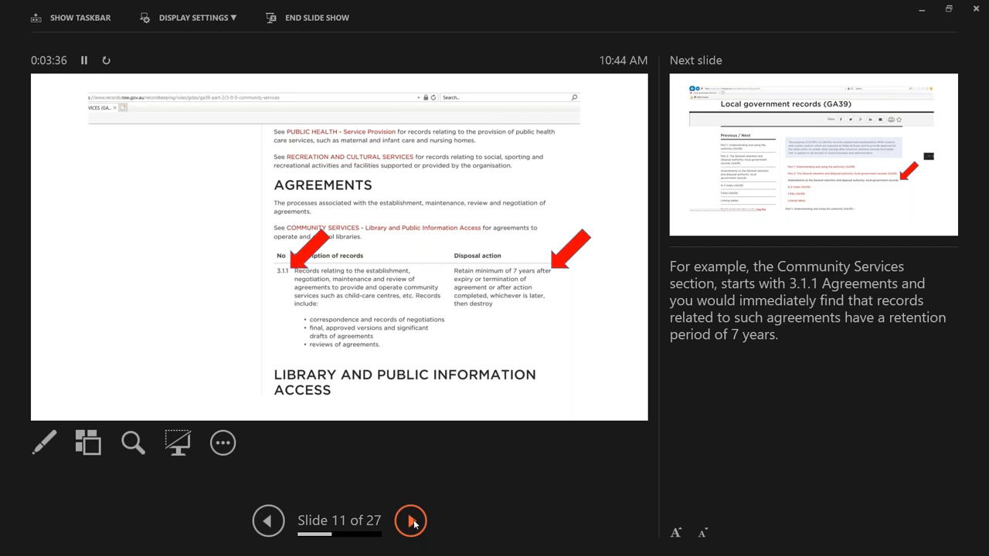
click(411, 519)
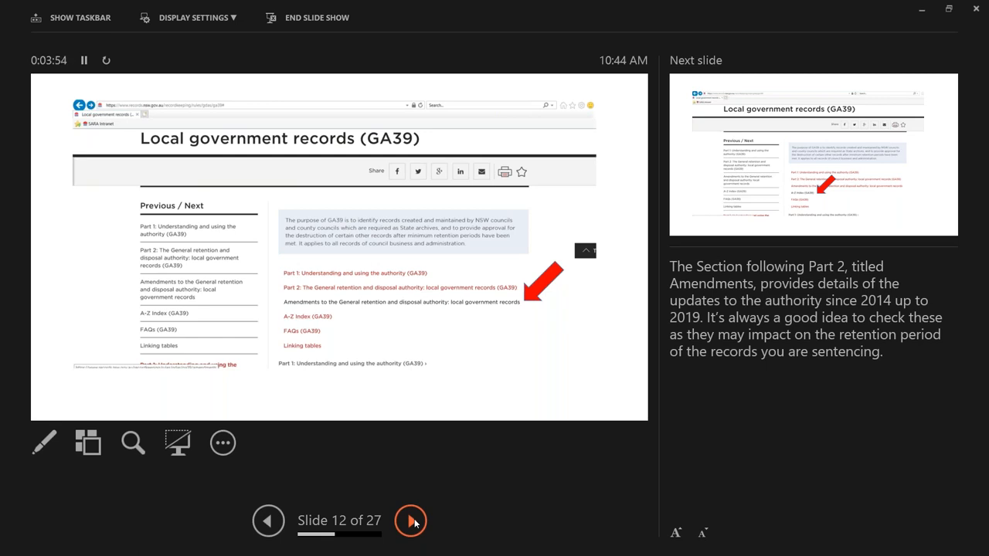
Advance through the A-Z index introduction to slide 15, Index A with the abandoned vehicles entry.
click(411, 519)
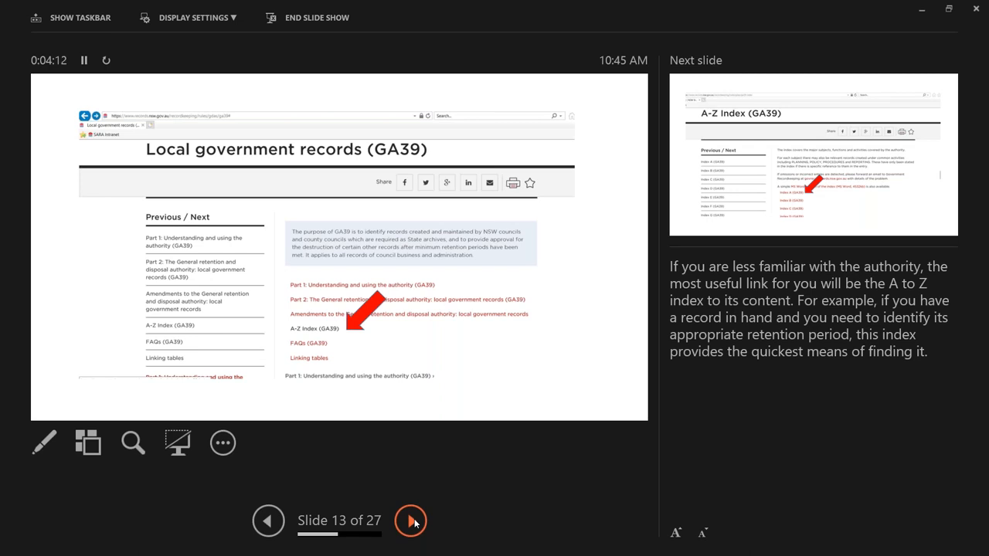
click(411, 520)
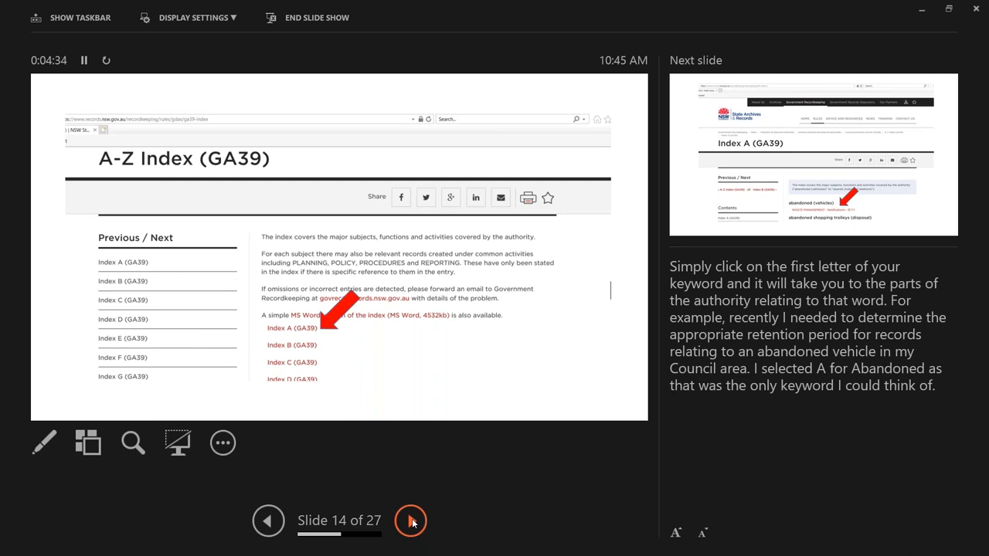
click(411, 520)
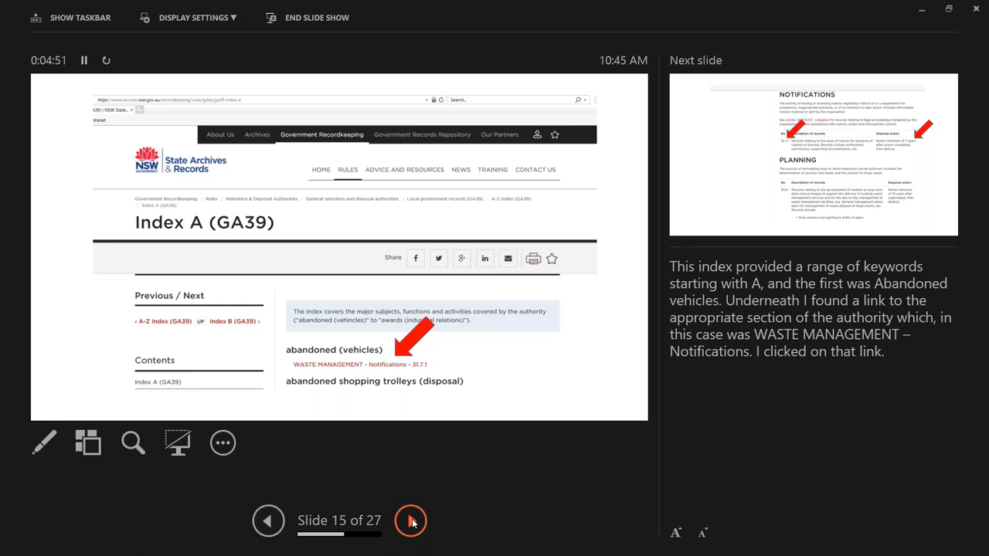
Advance one slide to slide 17, the A-Z Index (GA39) overview.
click(411, 520)
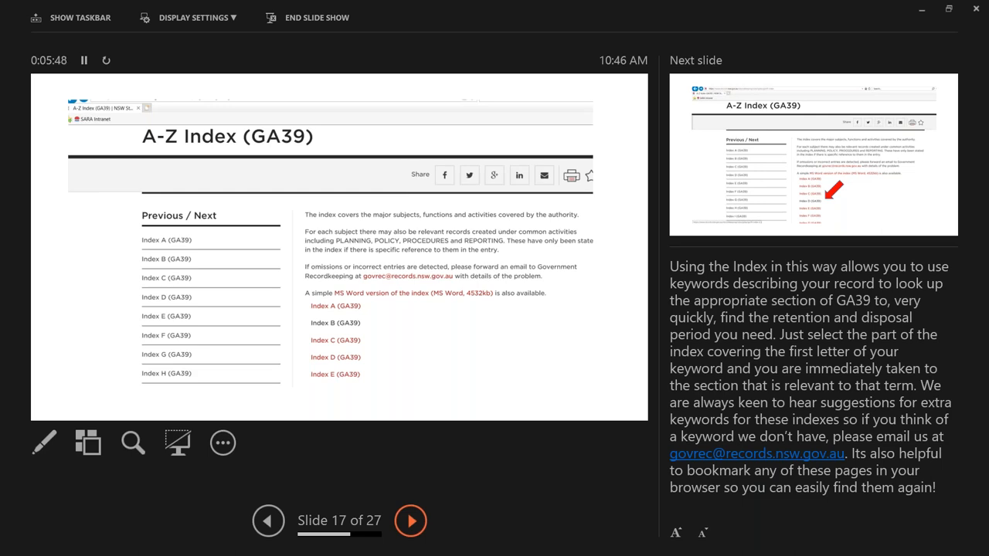
Advance through the Index D daily finances example to slide 20, Accounting with its 7-year retention.
click(411, 519)
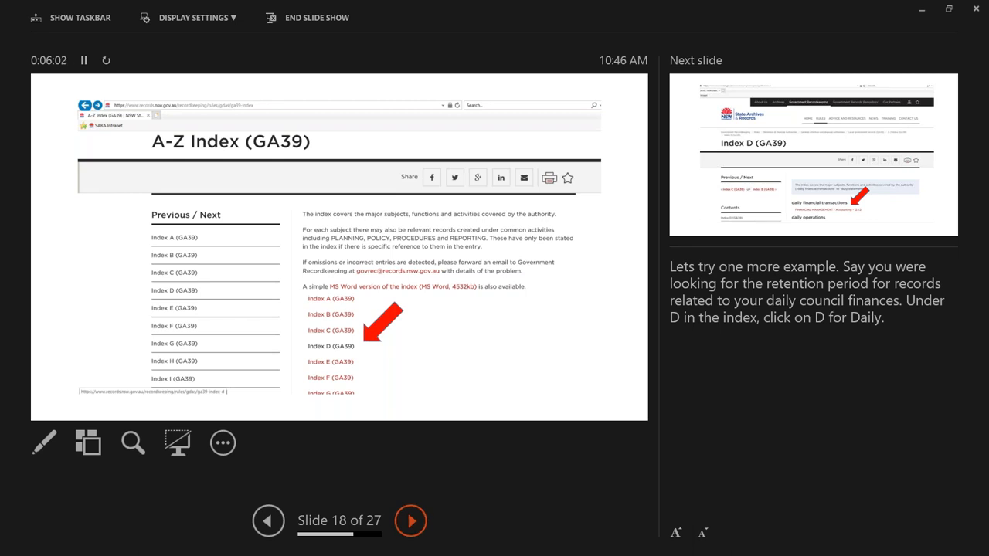
click(411, 519)
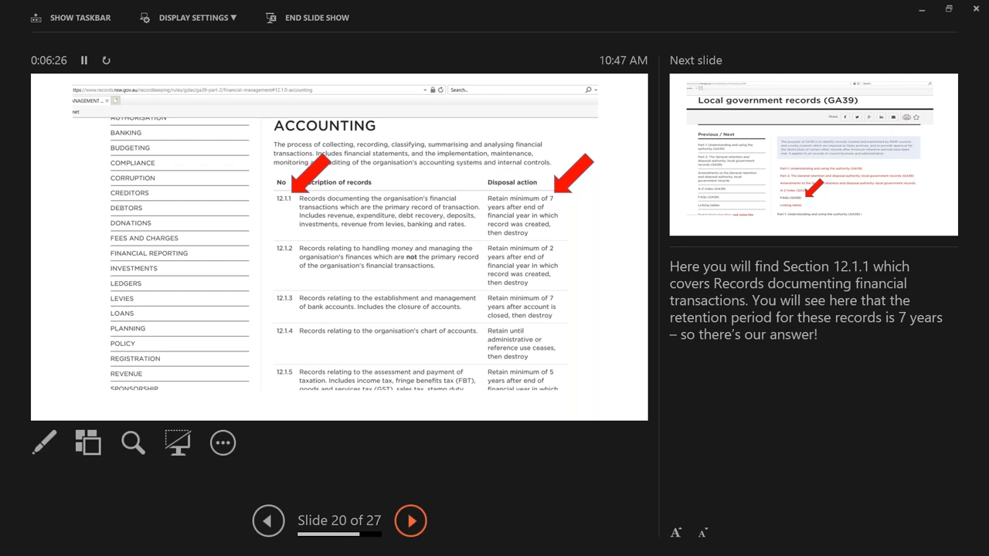
Advance through the FAQs slide to slide 23, the Linking tables page.
click(411, 519)
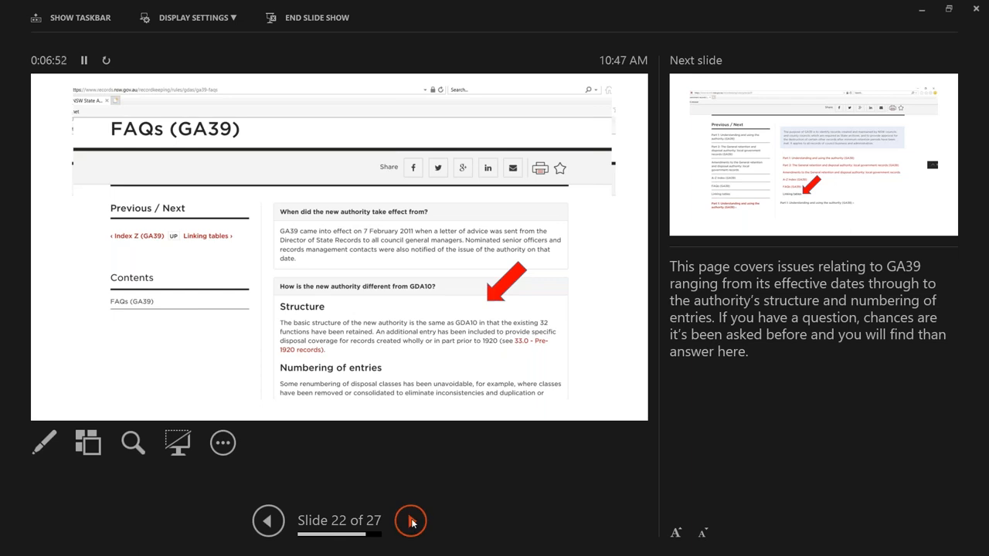
click(411, 519)
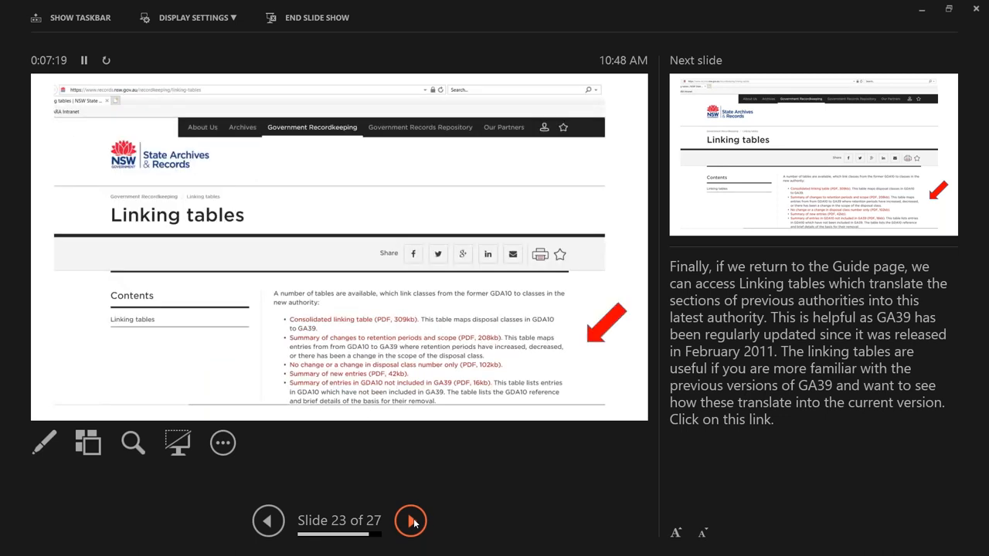
Advance two slides to slide 25, the FA404 childcare services authority.
click(411, 519)
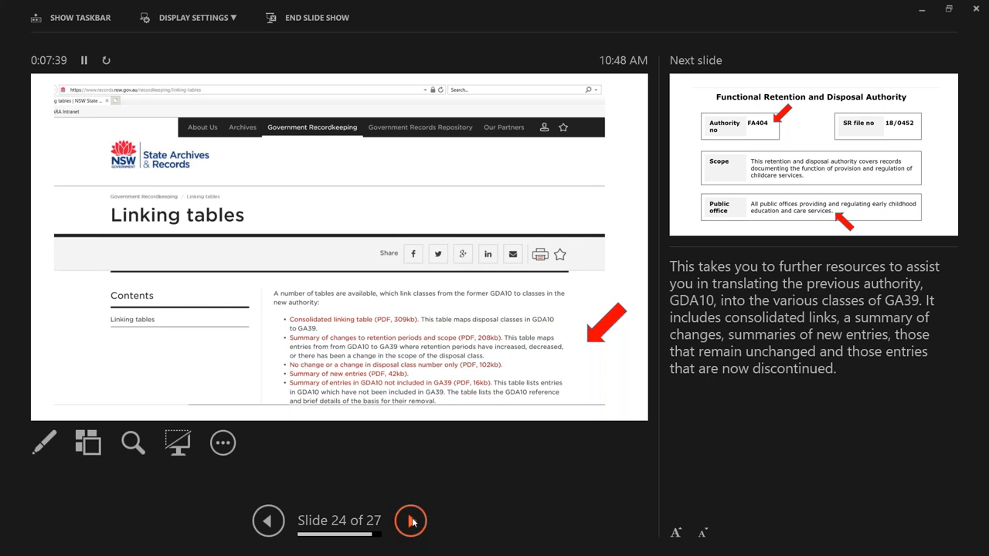
click(411, 519)
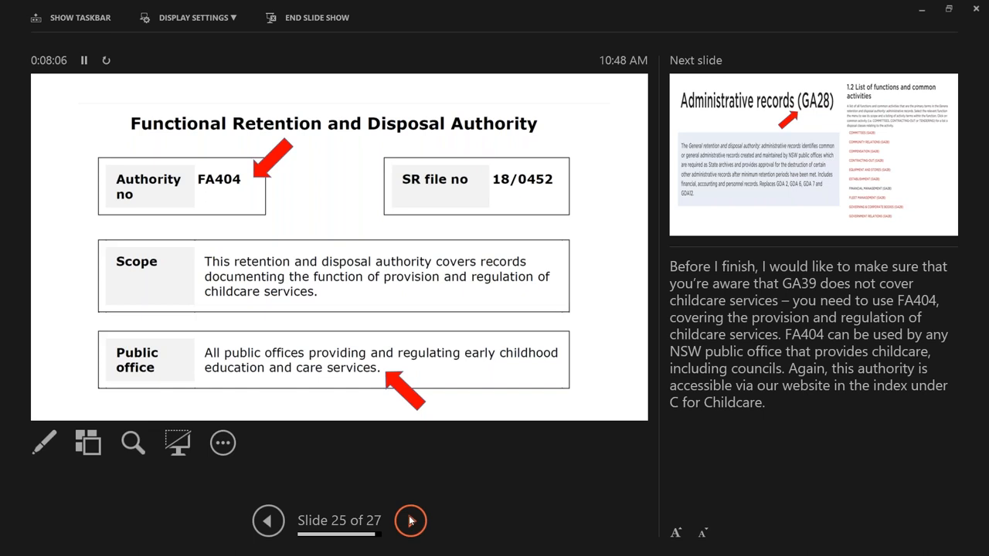
Advance past the Administrative records (GA28) slide to the final contact slide 27.
click(411, 520)
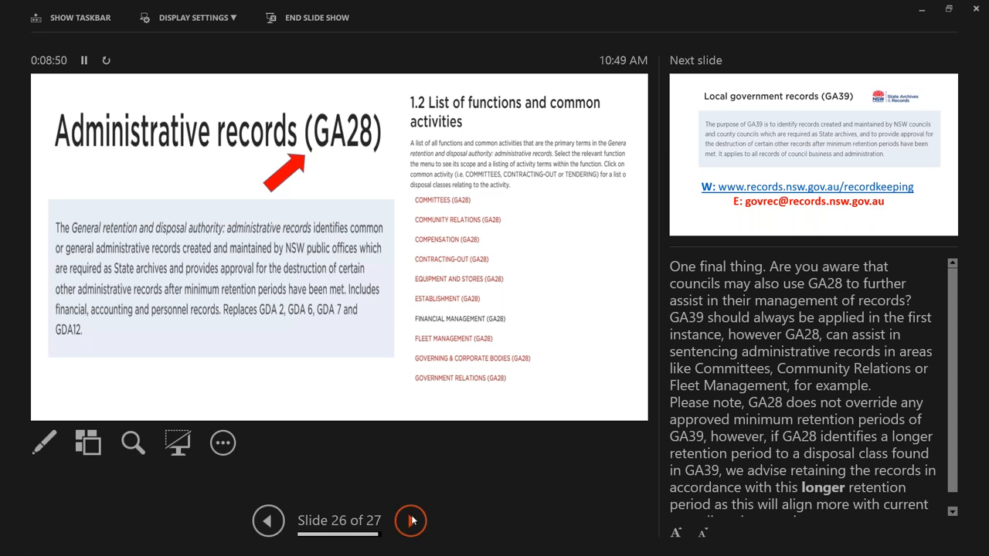
click(411, 519)
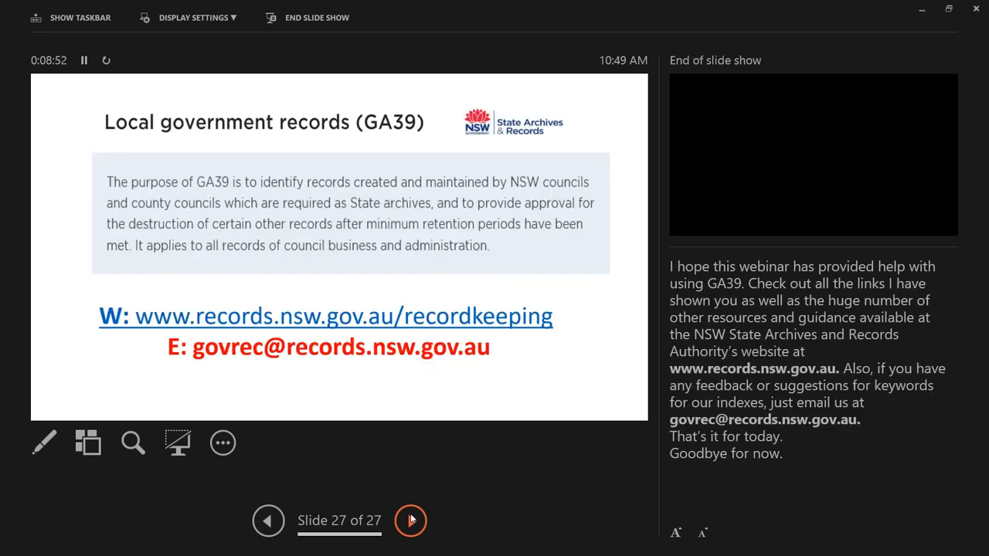